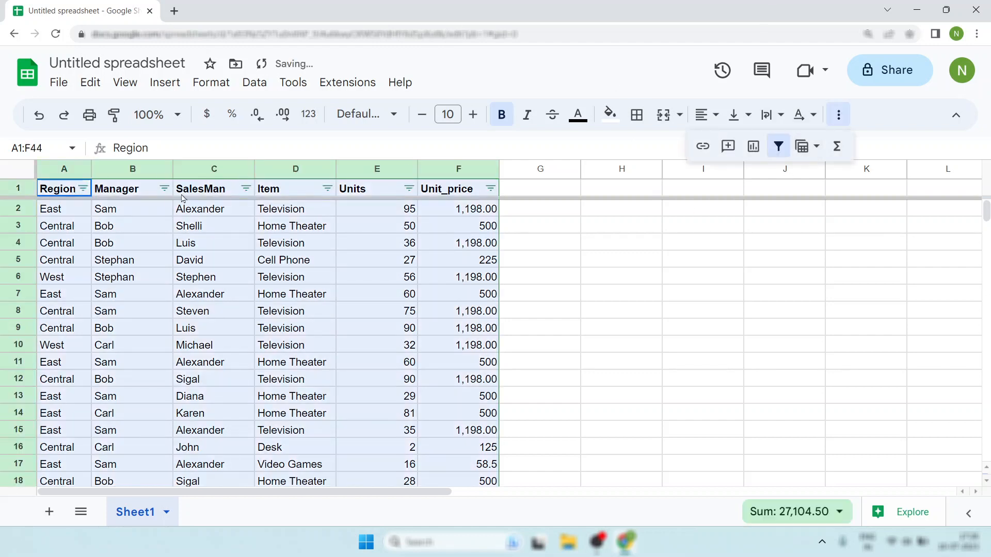
Step: Filter the Manager column to Sam and Stephan, then remove the filter to show all rows
left_click(163, 188)
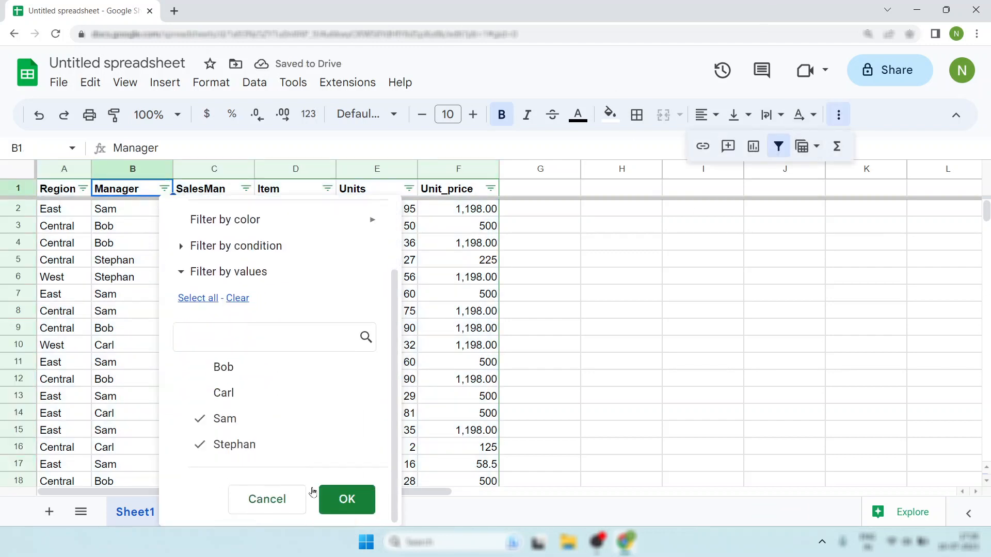
left_click(347, 500)
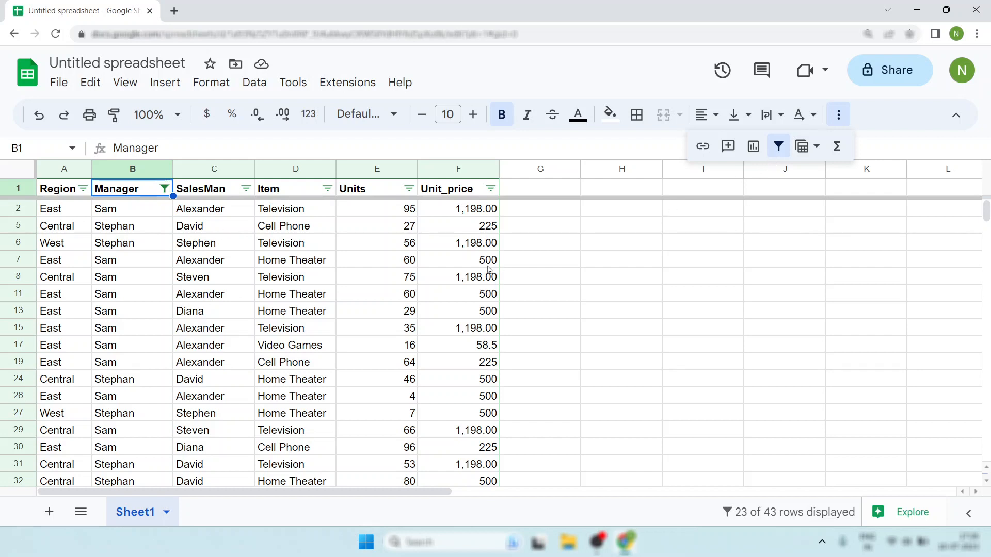
mouse_move(728, 204)
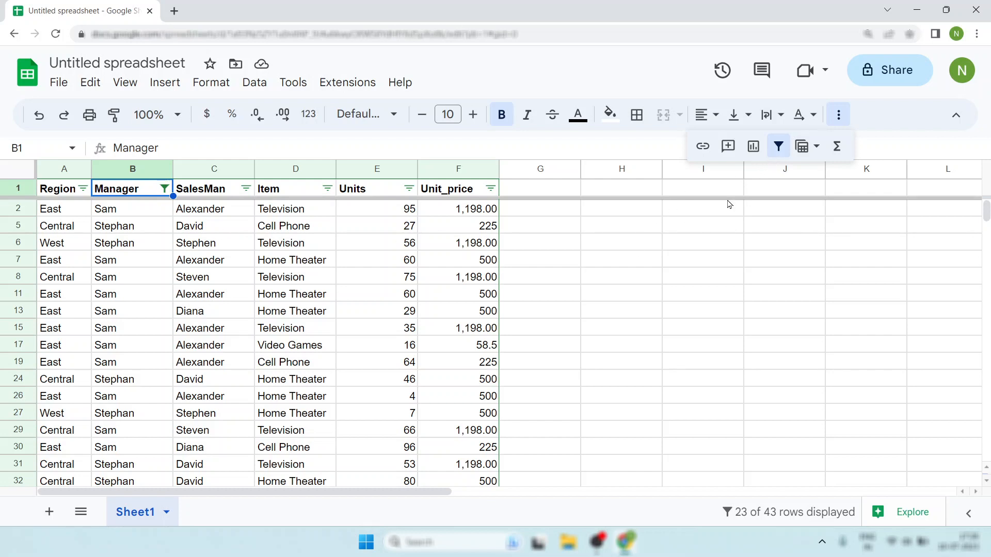
mouse_move(778, 145)
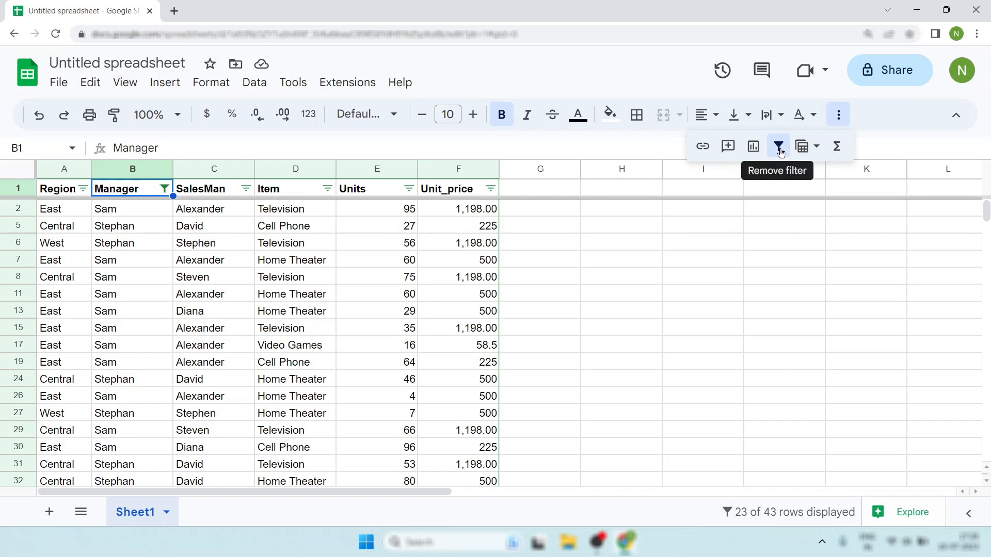
left_click(778, 145)
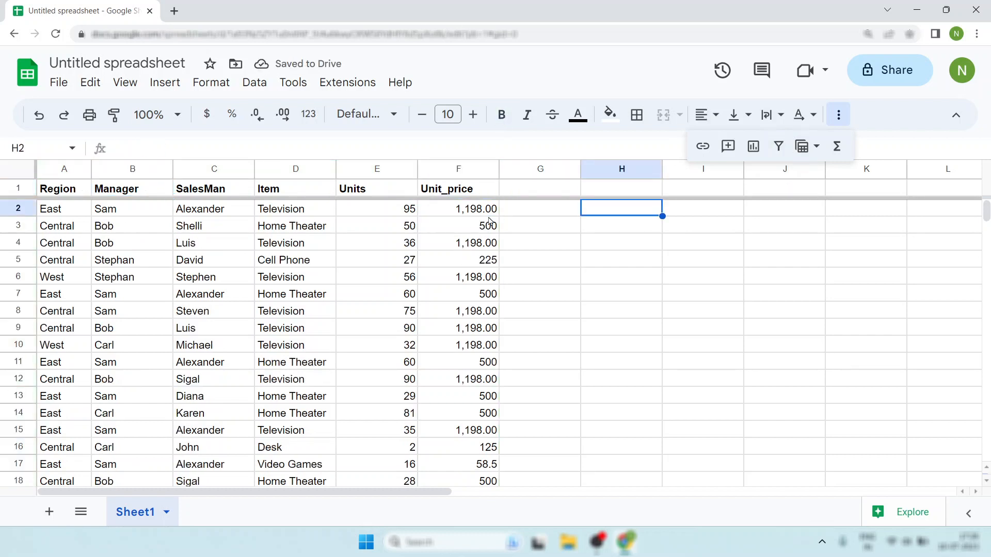
Step: Enter =FILTER(A:F,B:B="sam") in H2 to list every row managed by Sam
type("=FILTER(")
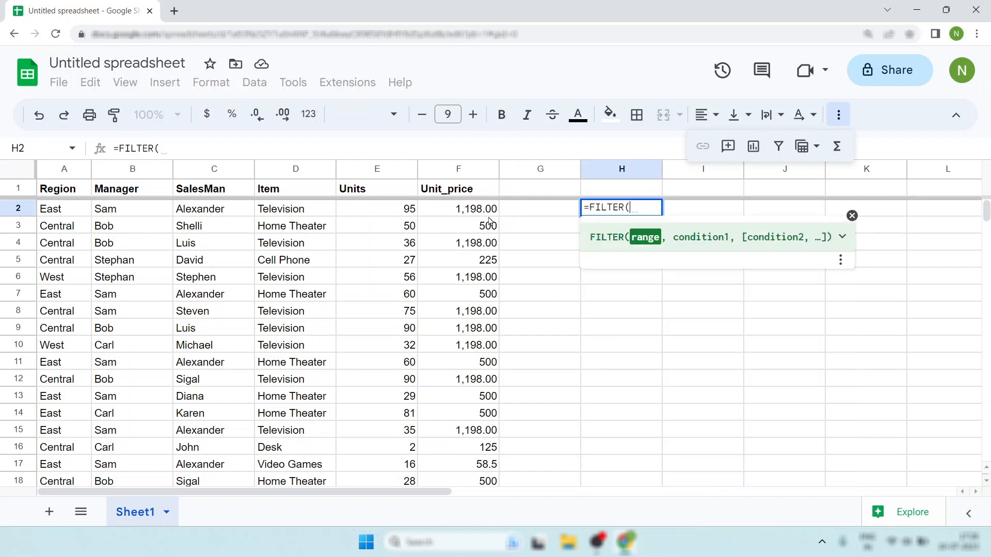
left_click(63, 188)
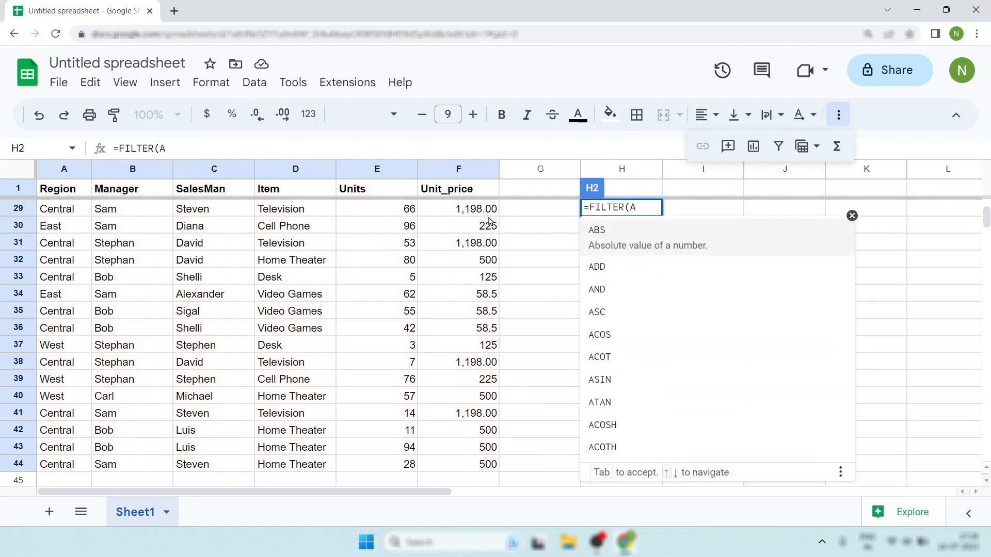
type(":F")
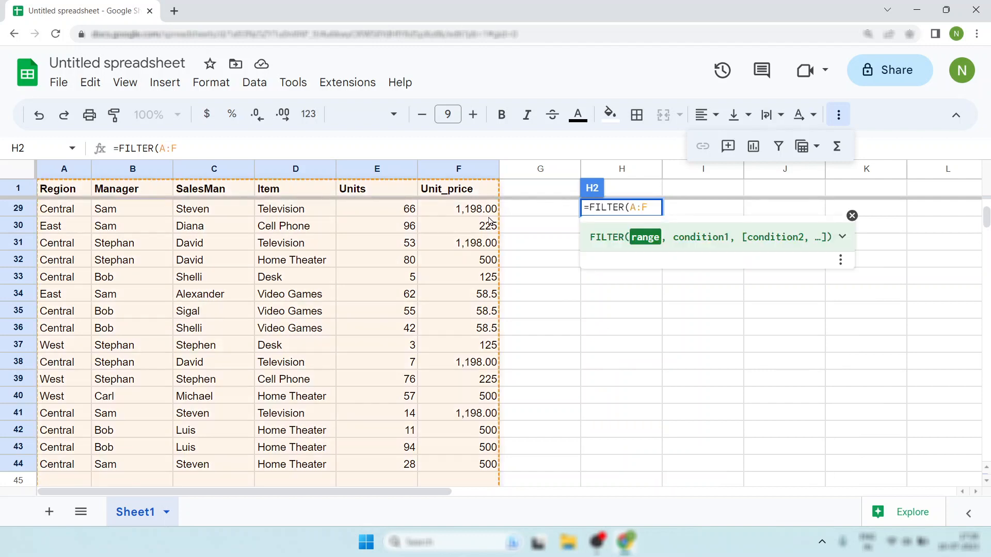
type(",")
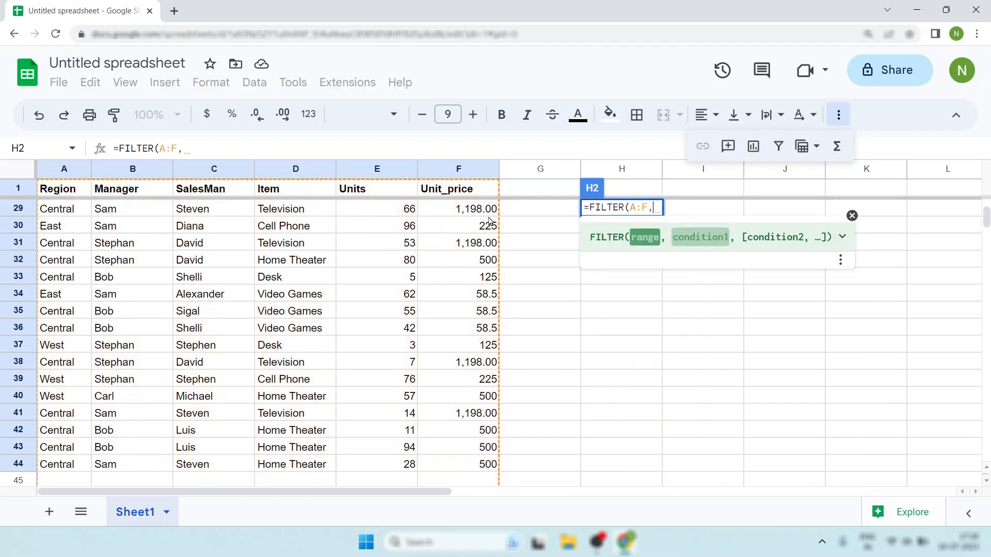
type(",")
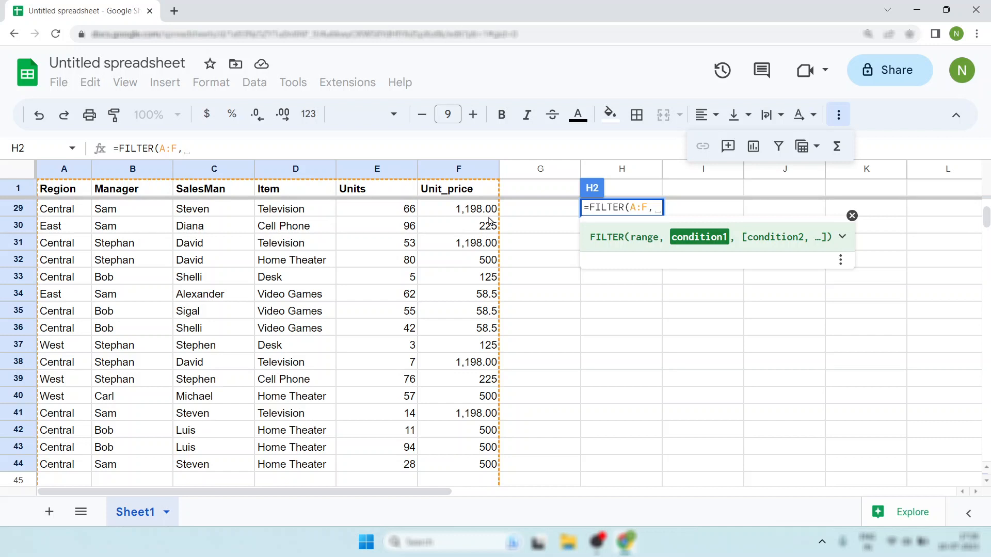
left_click(132, 168)
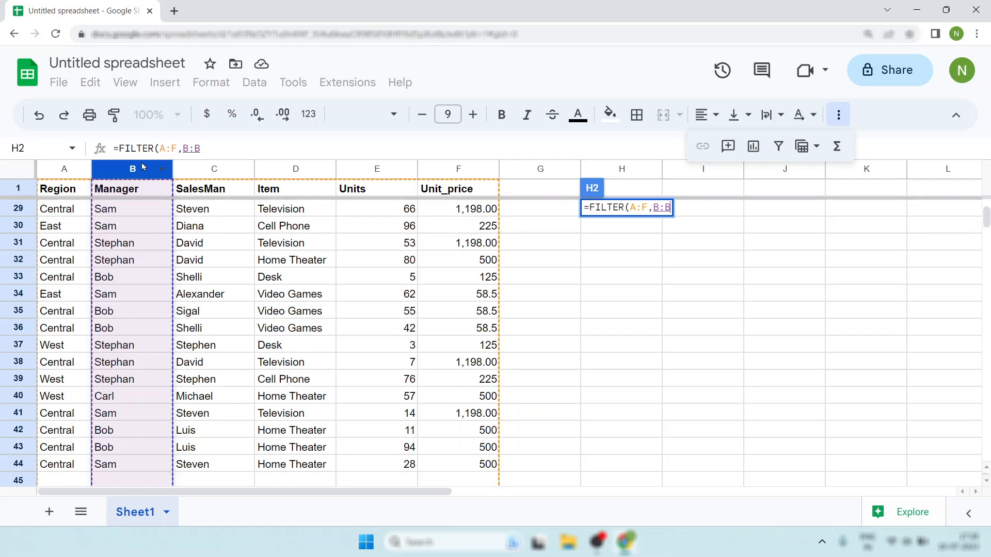
type("=\"")
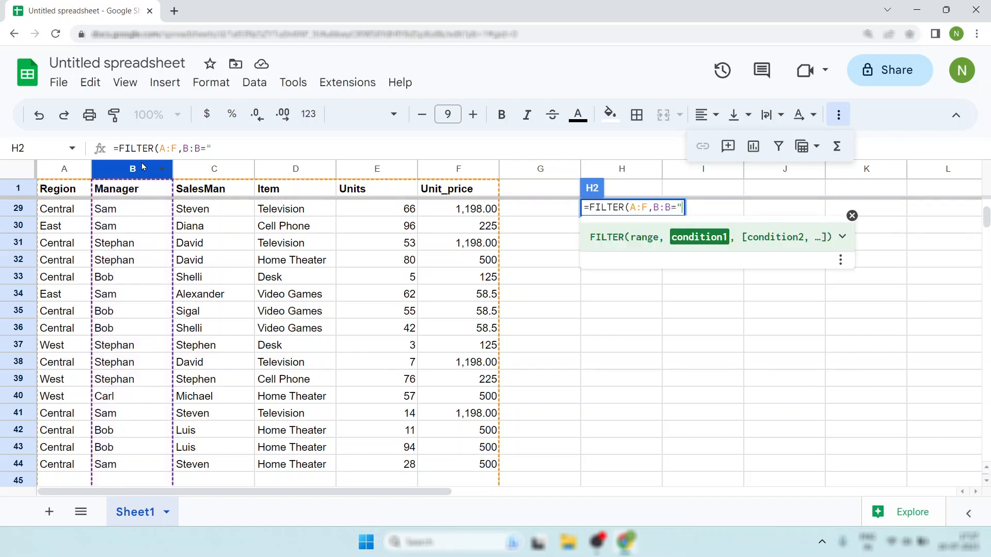
type("sa")
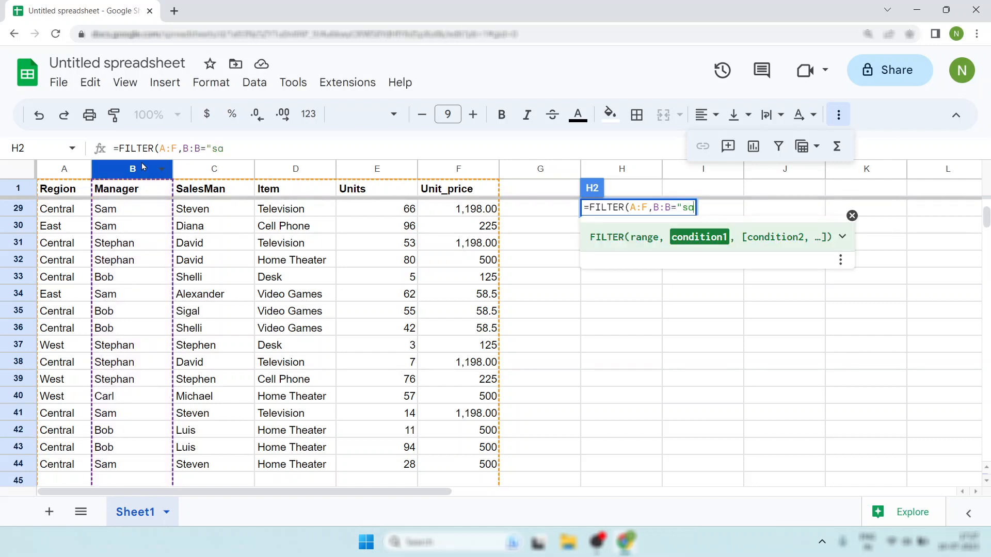
type("m\"")
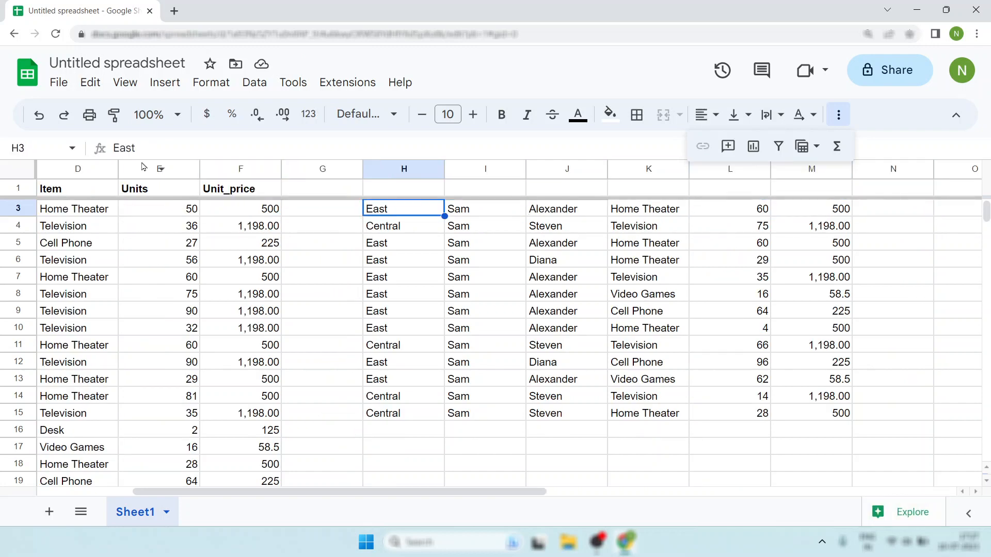
left_click(241, 208)
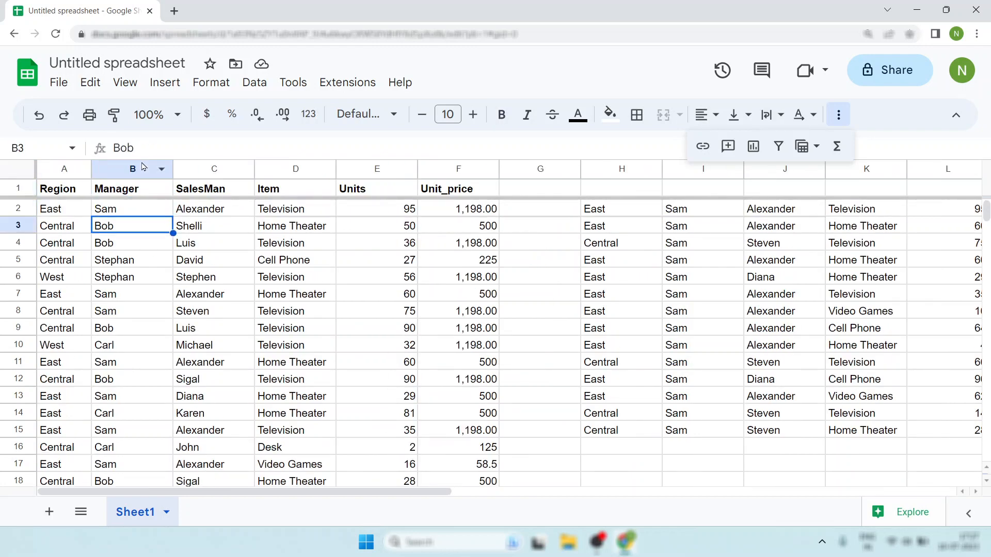
left_click(377, 209)
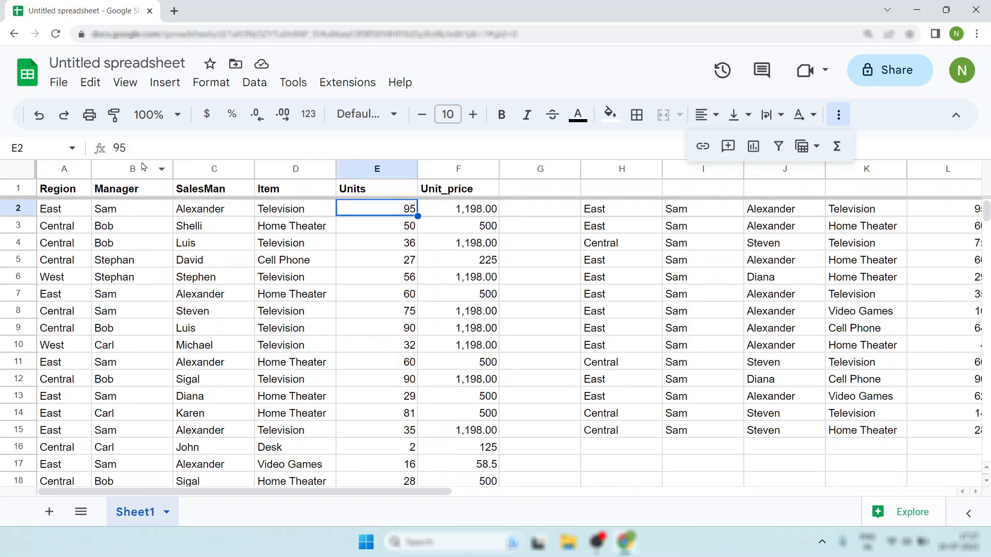
left_click(621, 207)
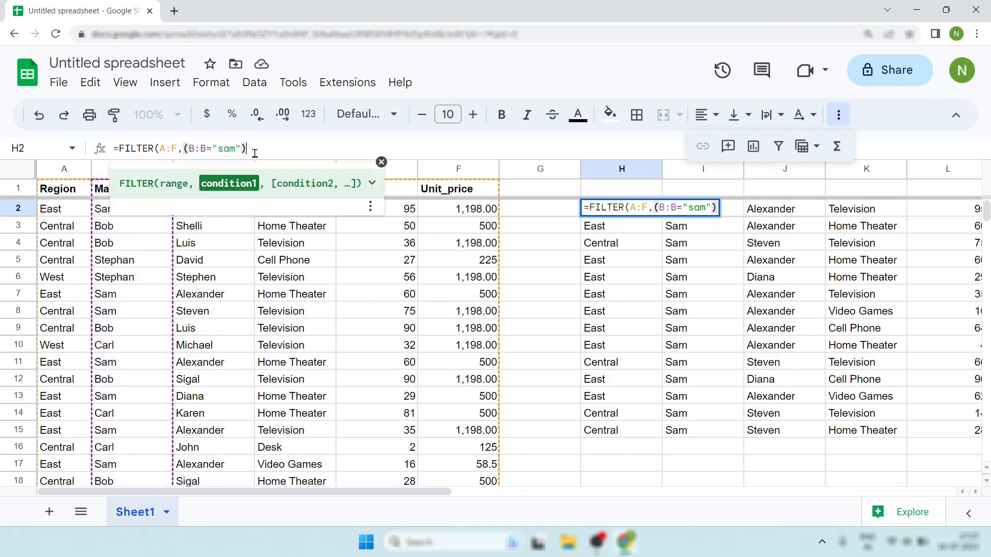
left_click(212, 148)
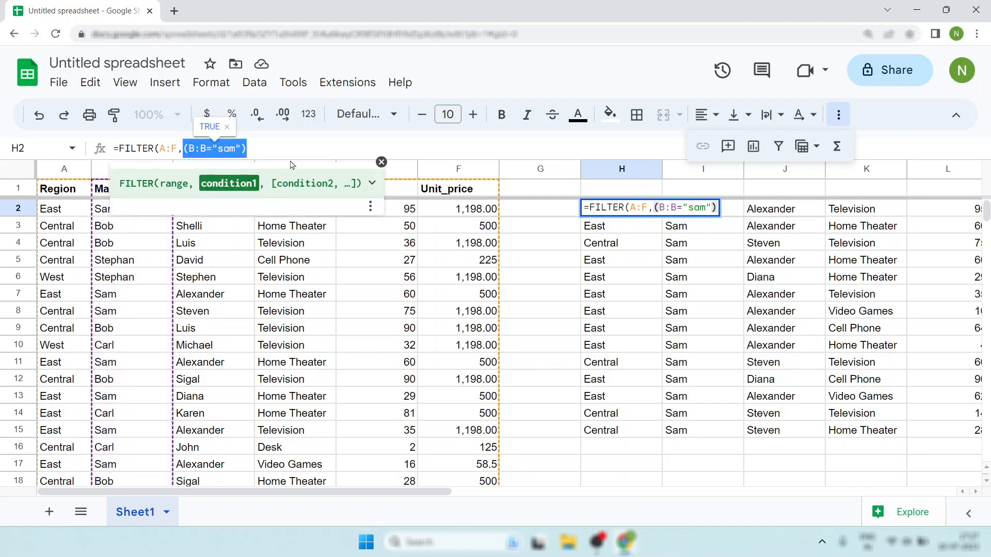
type("+(B:B=\"sam\")")
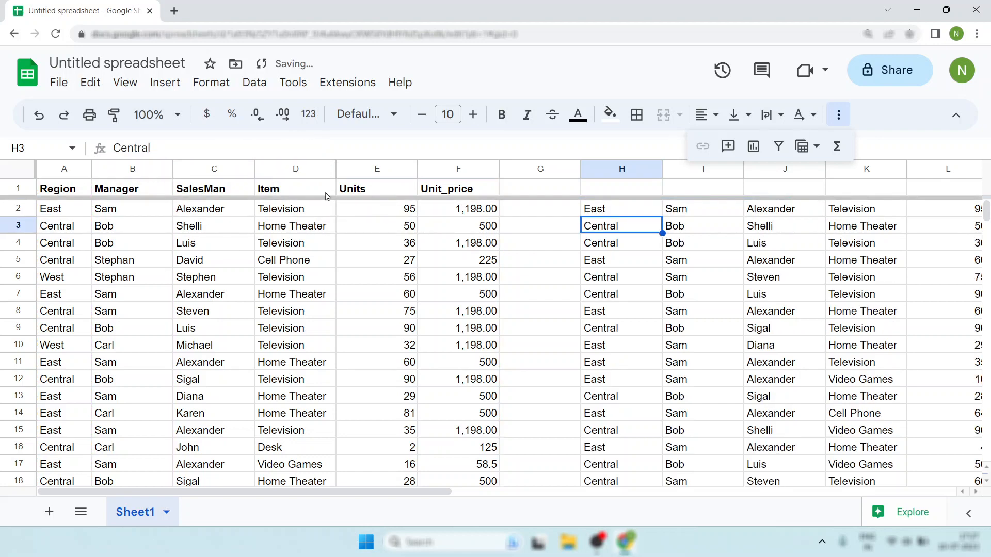
left_click(702, 208)
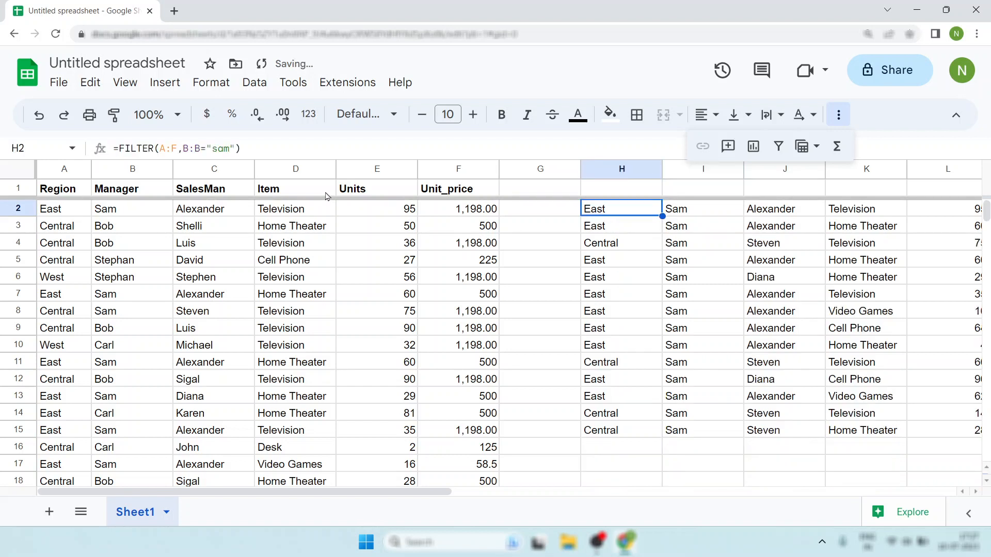
left_click(701, 207)
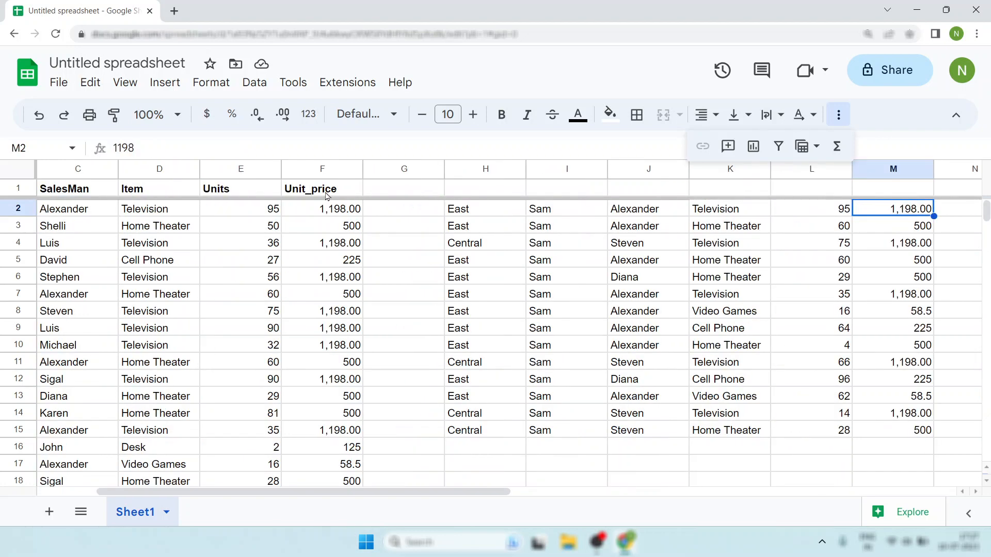
Step: Change H2 to =FILTER(A:F,(B:B="sam")*(E:E>60)) so only Sam's rows with Units over 60 remain
left_click(811, 208)
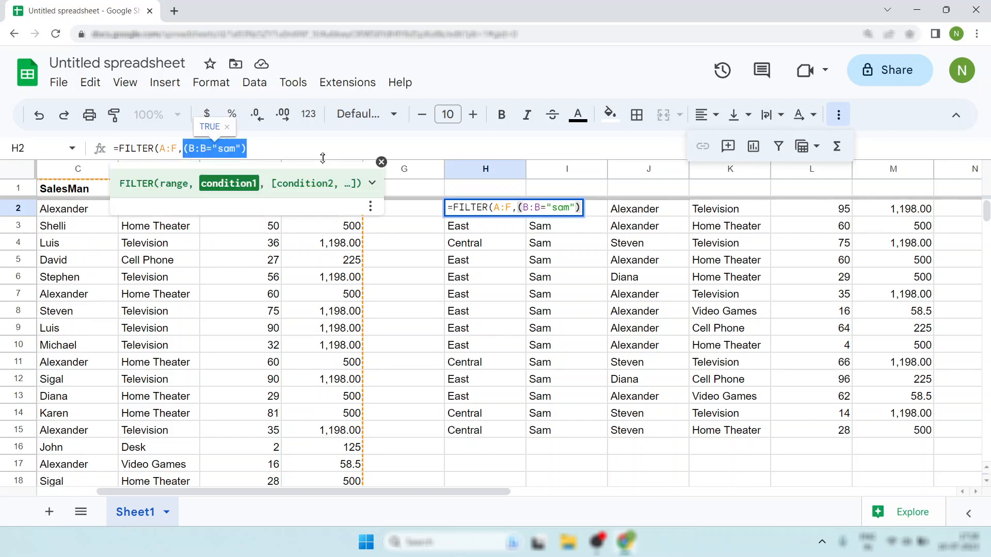
type("*")
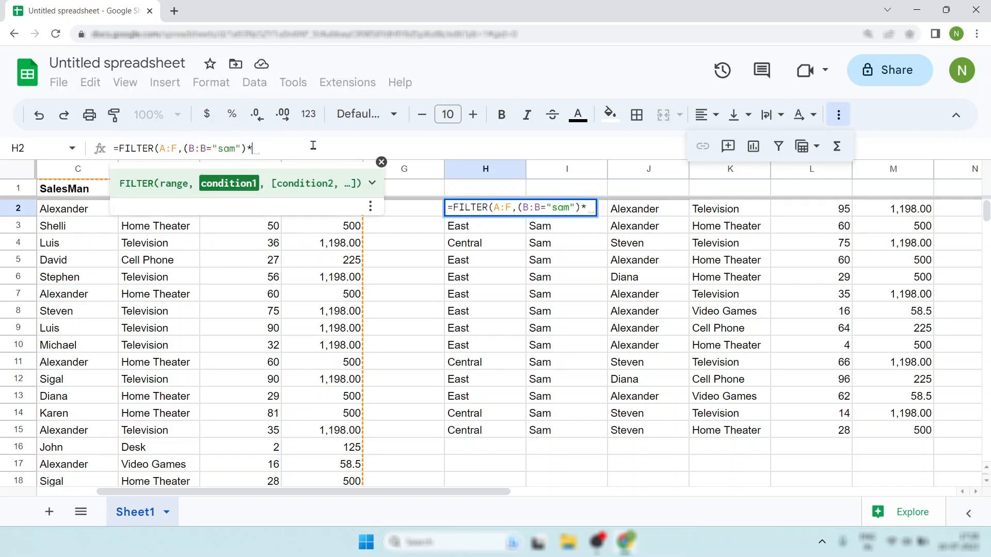
type("(B:B=\"sam\")")
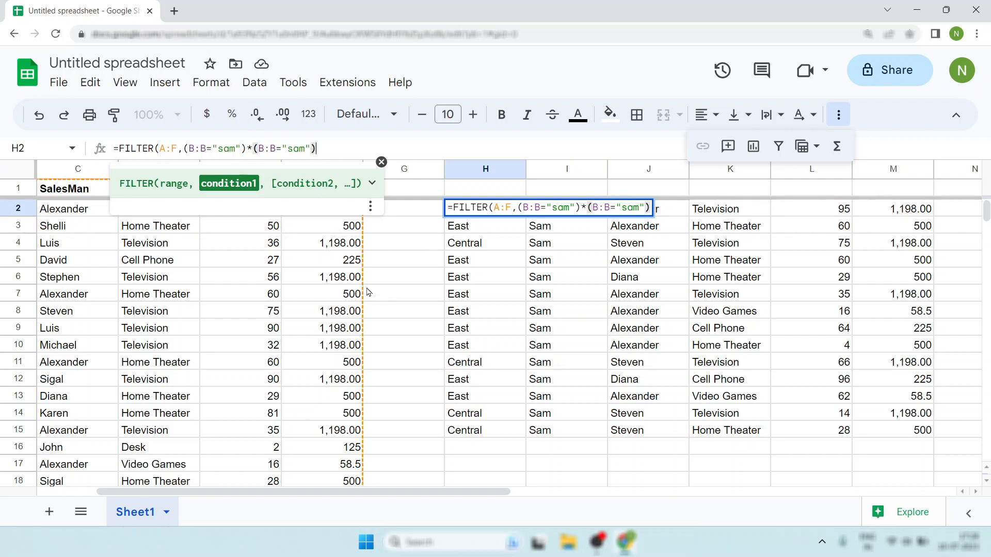
mouse_move(252, 167)
type("E")
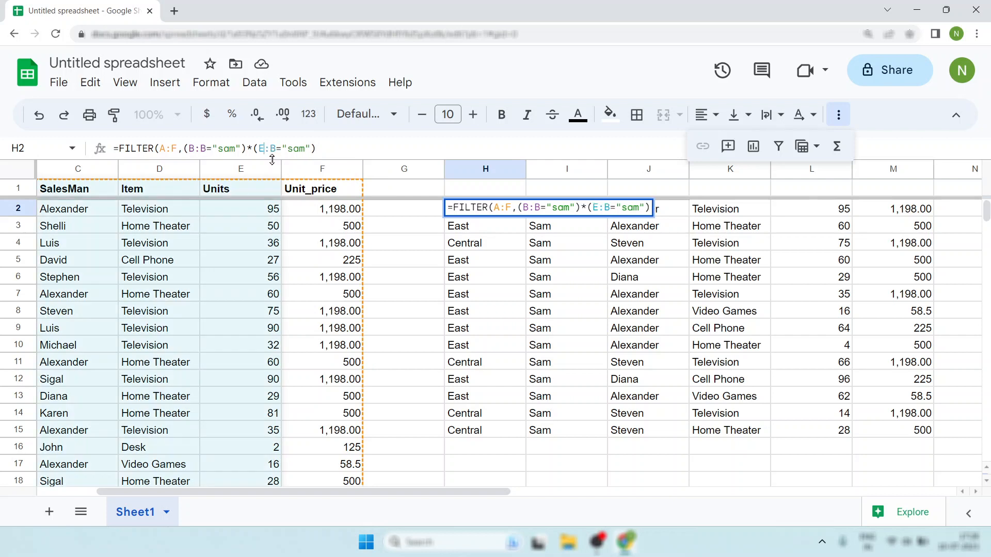
key("Backspace")
type("E")
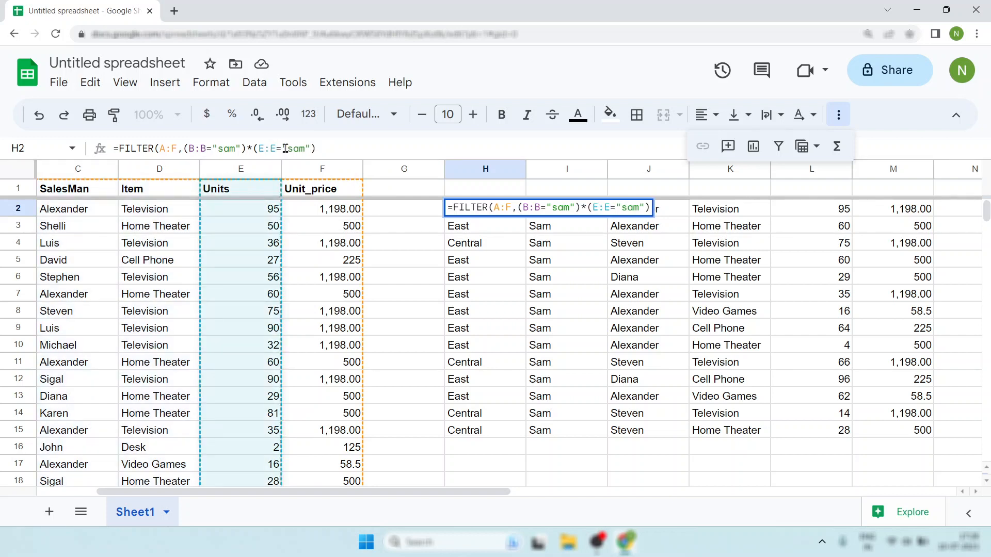
key("backspace")
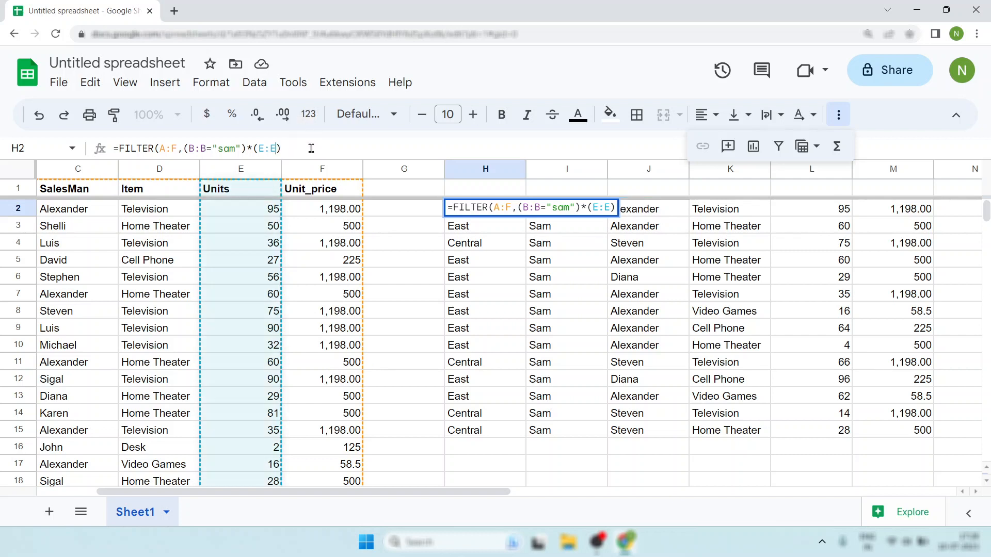
type(">60")
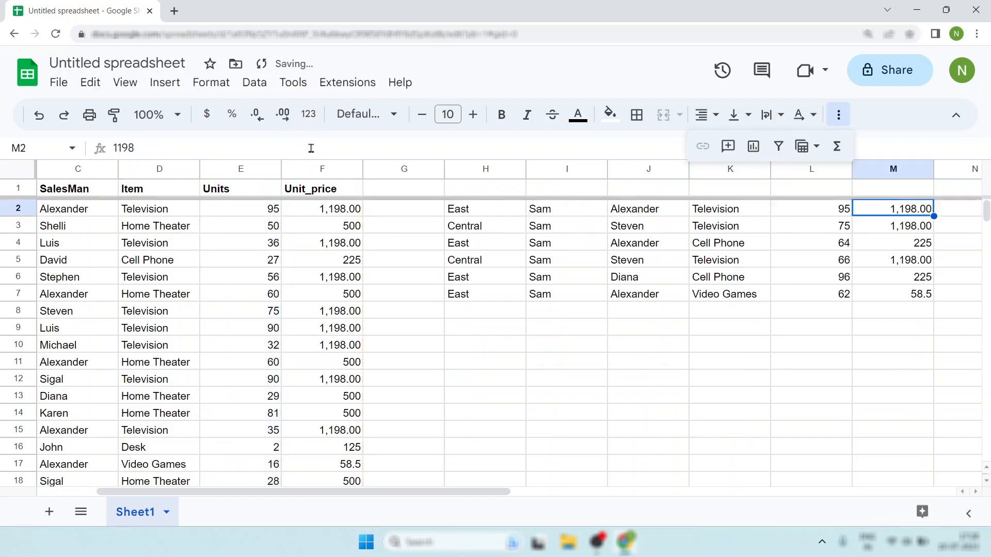
left_click(811, 209)
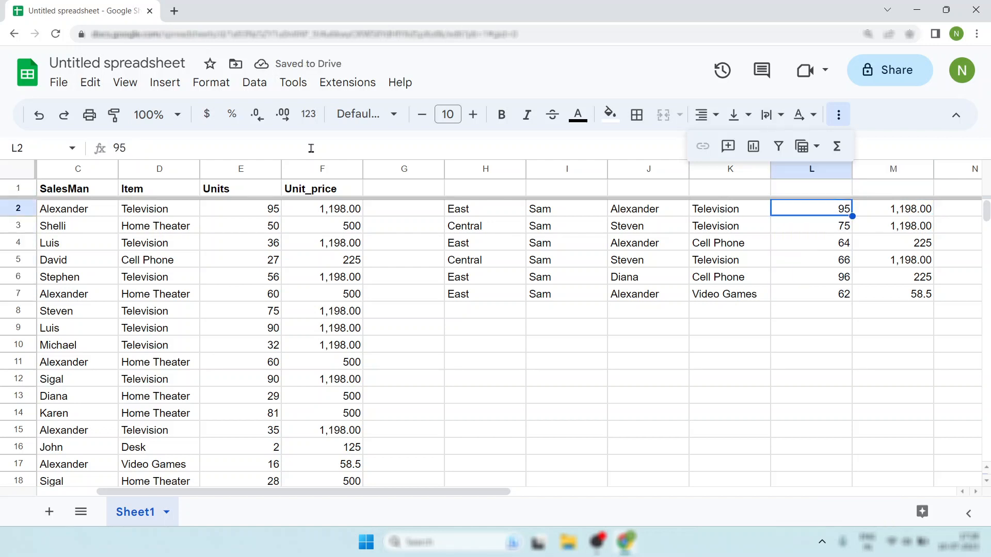
Step: Add headers Region, Manager, Item, Units in H1:K1, leaving columns L:M unchanged
left_click(485, 209)
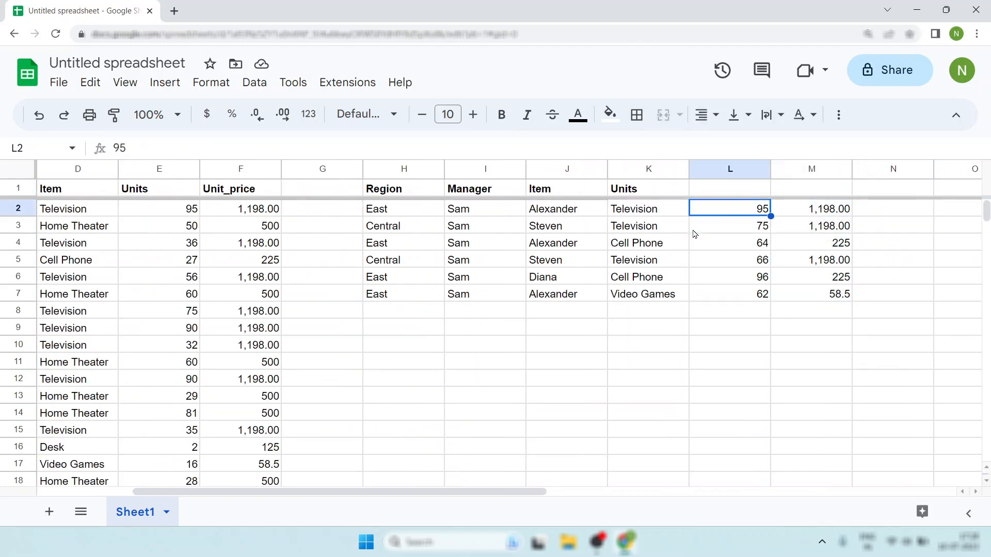
right_click(730, 169)
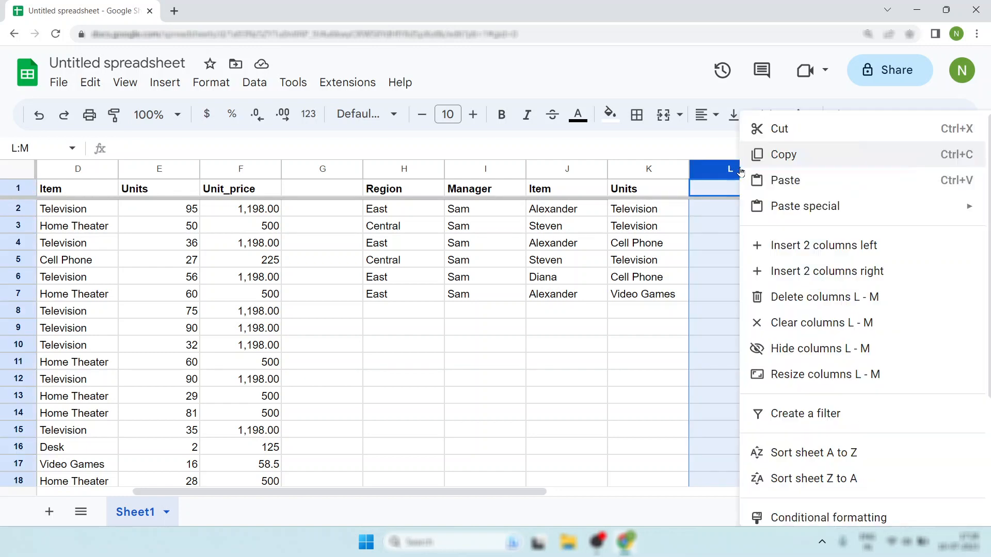
left_click(785, 179)
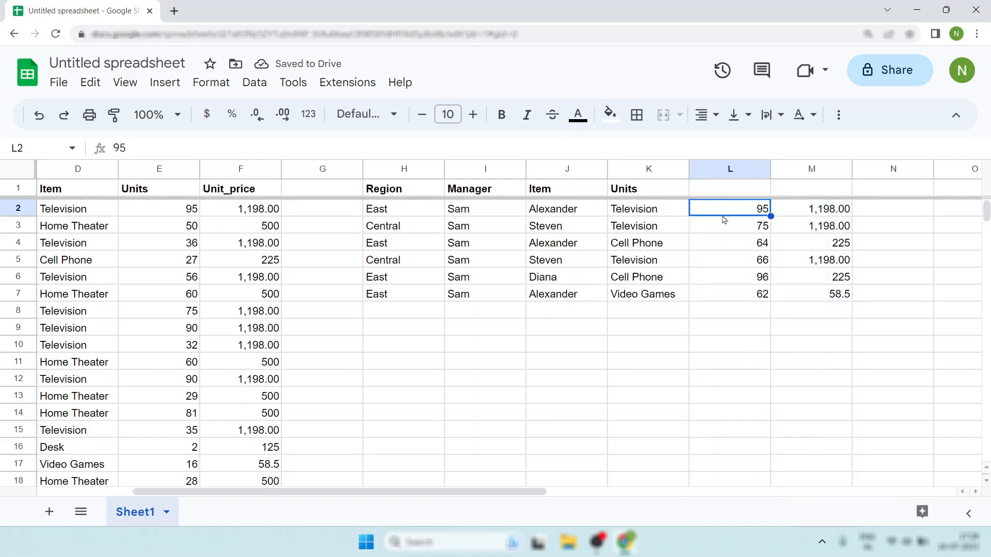
left_click(403, 188)
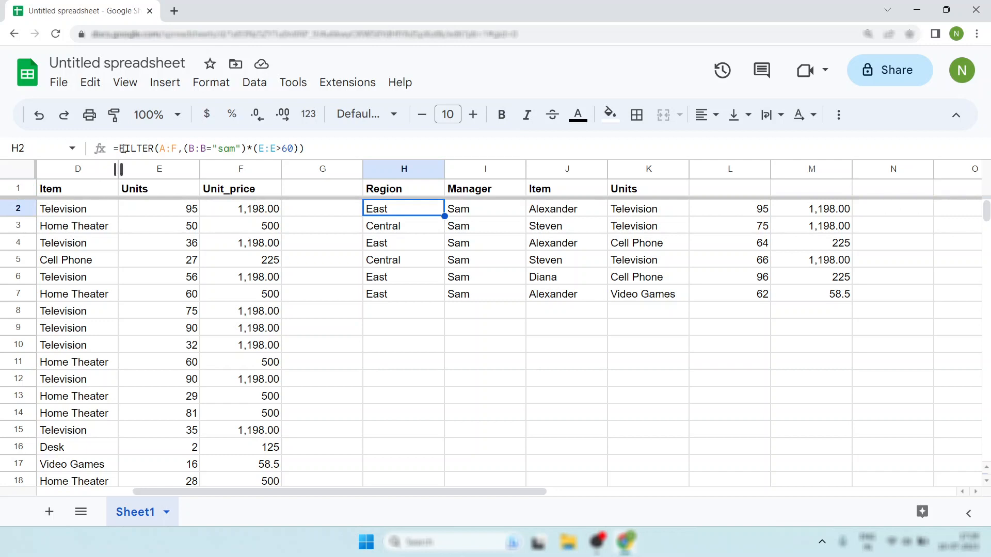
Step: Wrap H2 as =CHOOSECOLS(FILTER(...),1,2,4,5) to return only Region, Manager, Item and Units
double_click(403, 209)
type("CHOOSECOLS(")
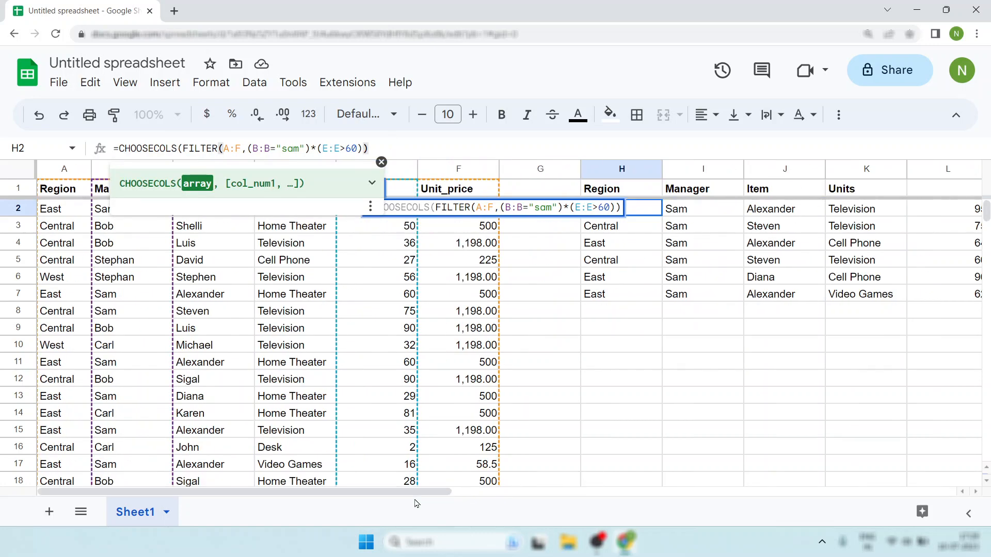
type(",")
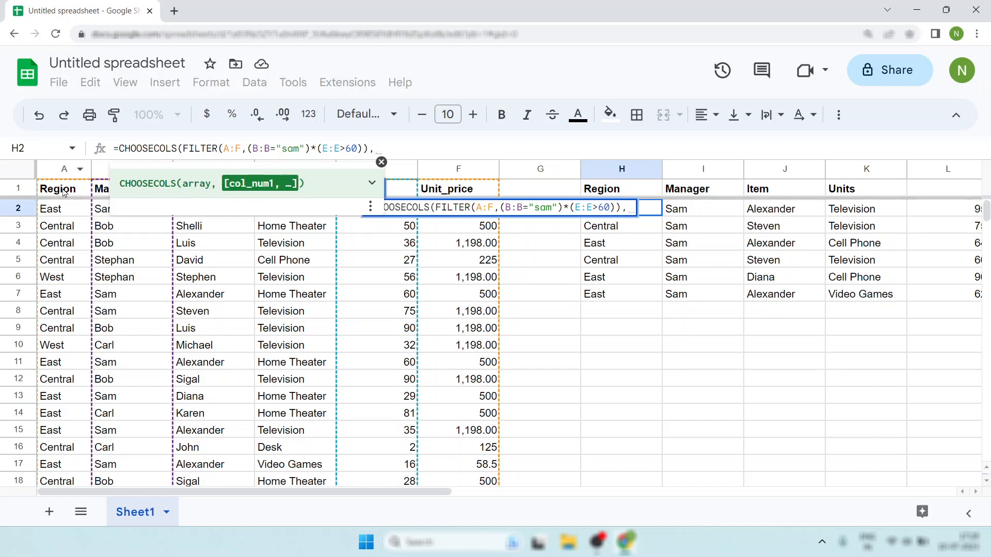
type("1,")
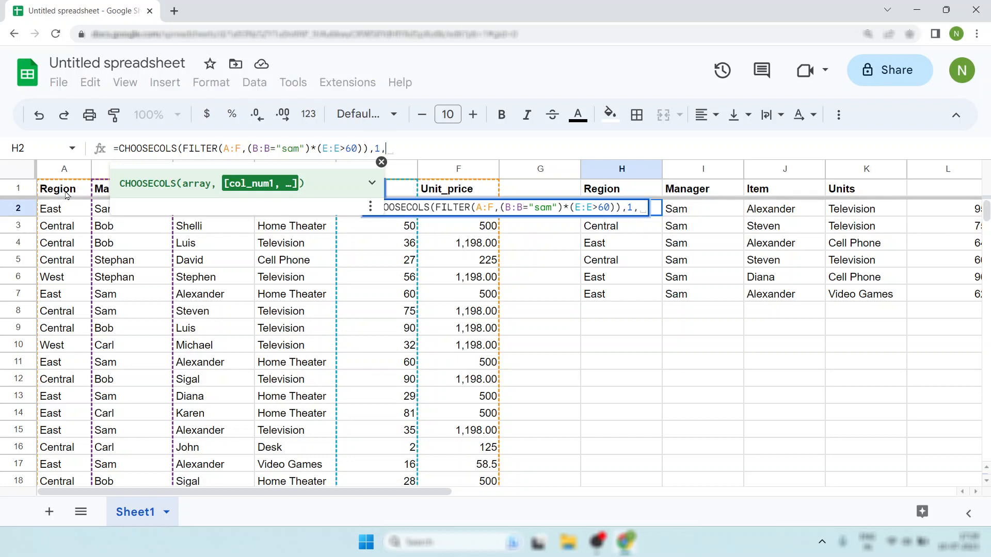
type("2")
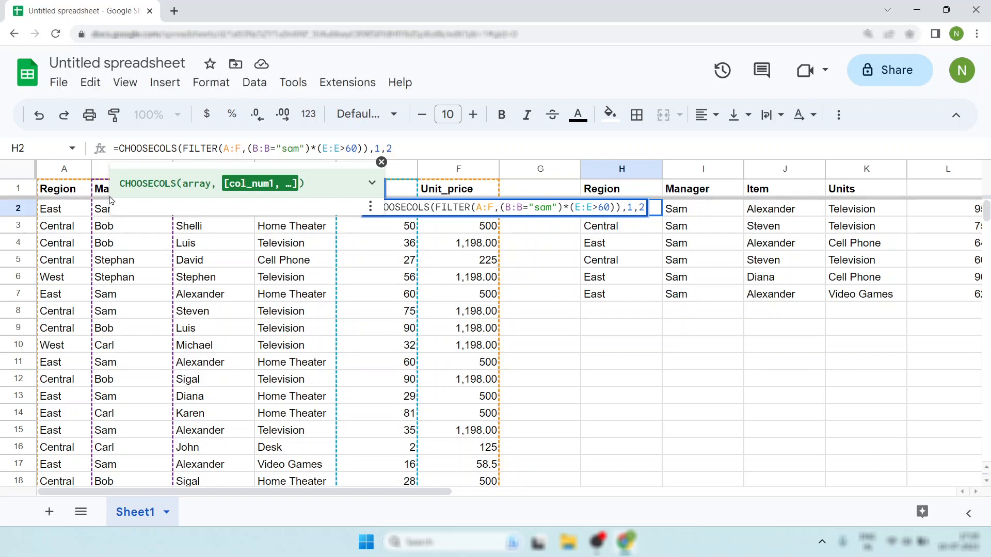
type(",")
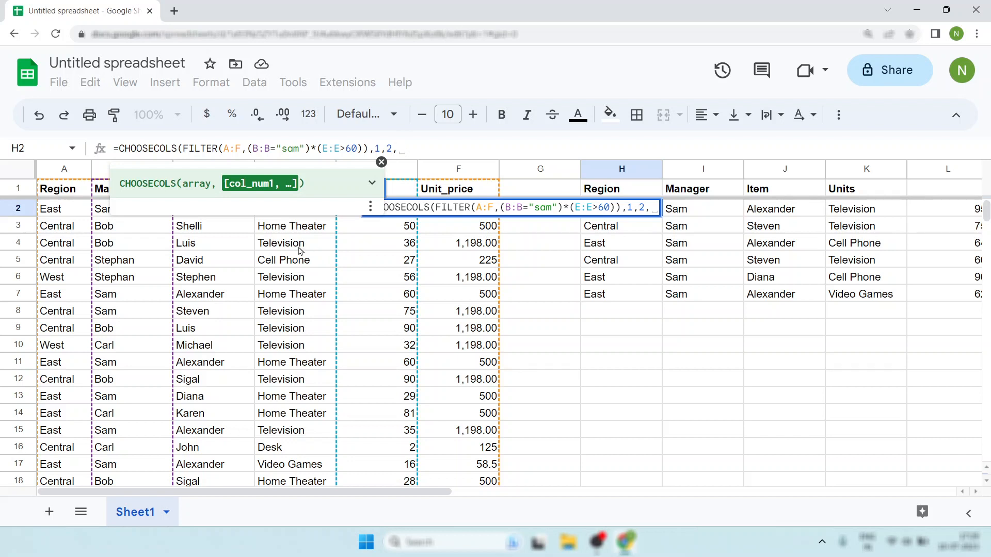
type("4,5)")
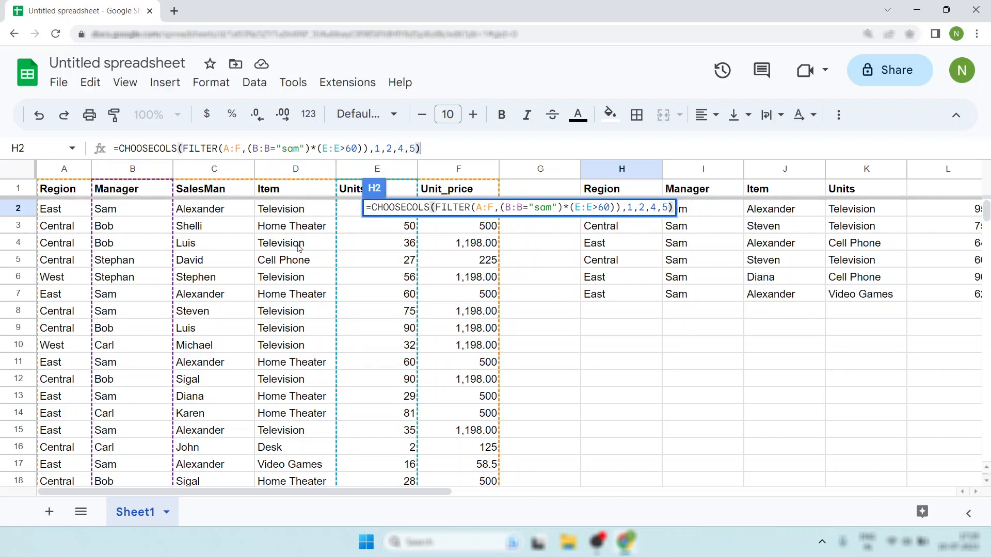
key("Enter")
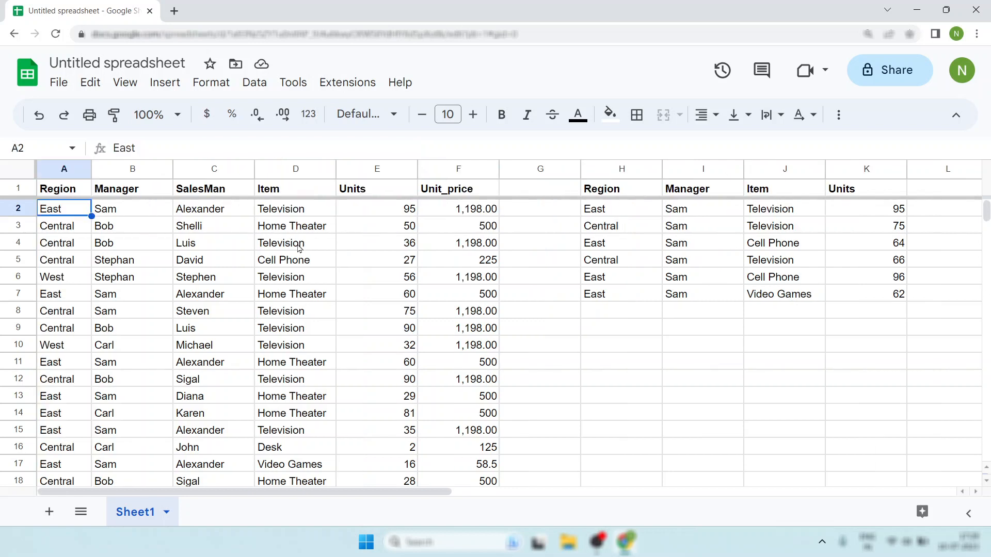
Step: Add row 45 (Central, Sam, Steven, cat, 61) and confirm it appears as a seventh result row
scroll("down", 3)
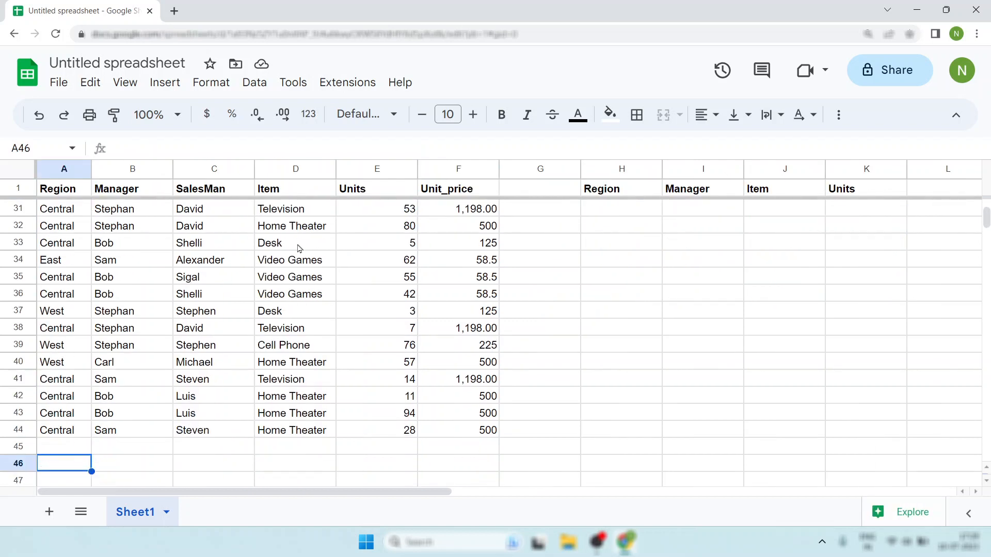
type("Central")
left_click(131, 447)
type("Sam")
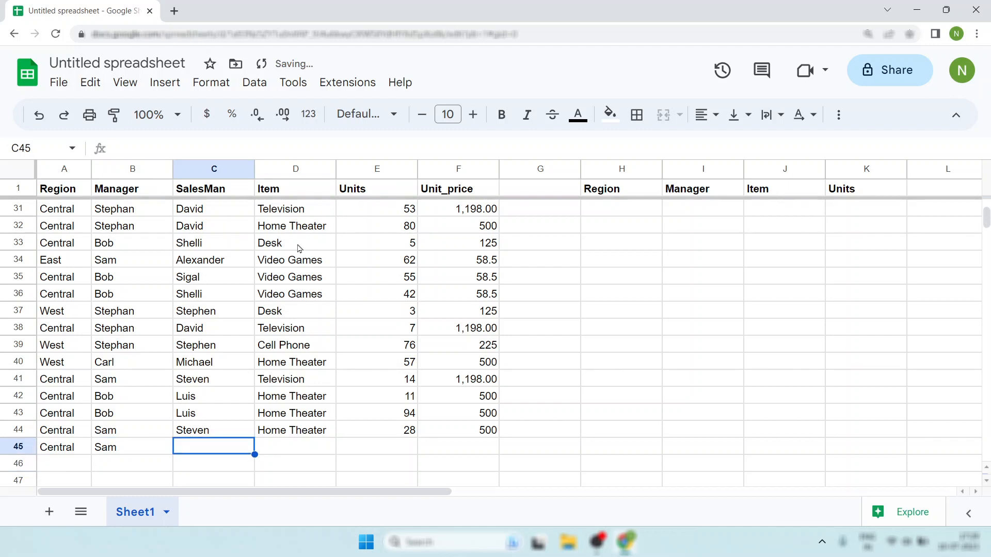
type("ca")
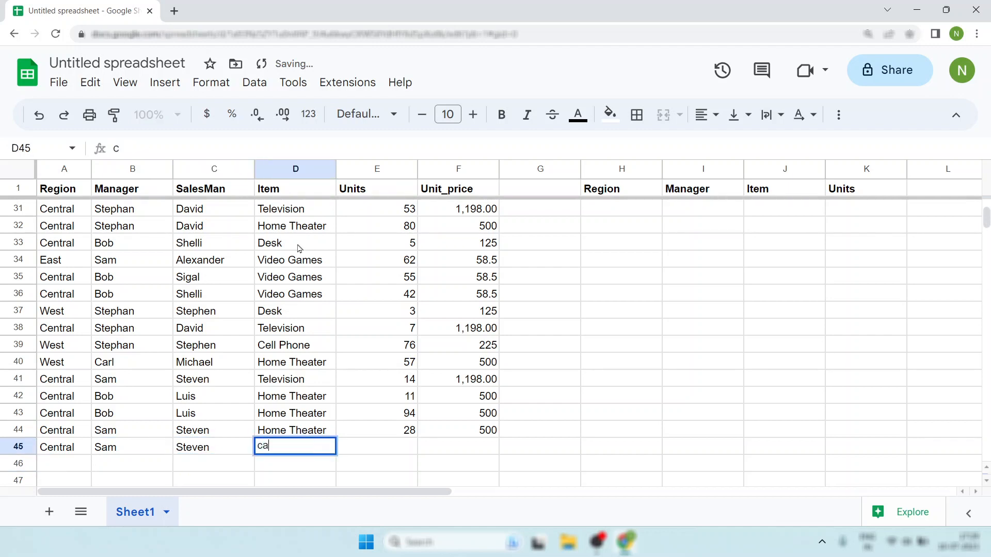
key("Tab")
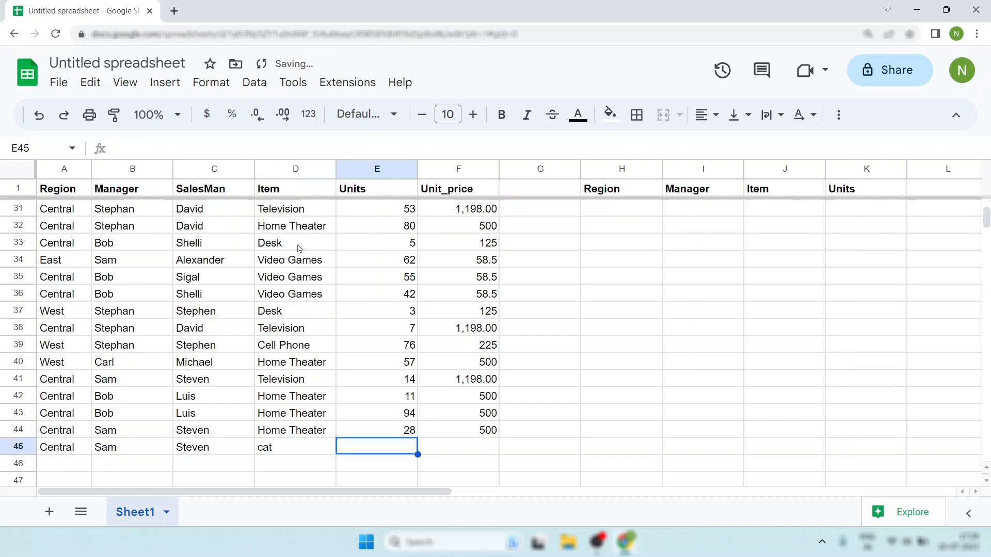
type("61")
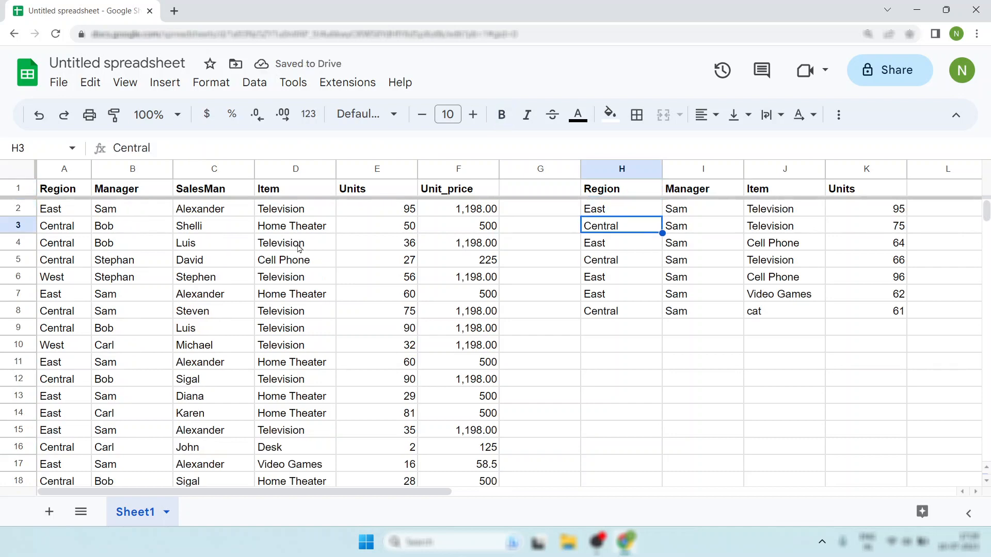
left_click(865, 310)
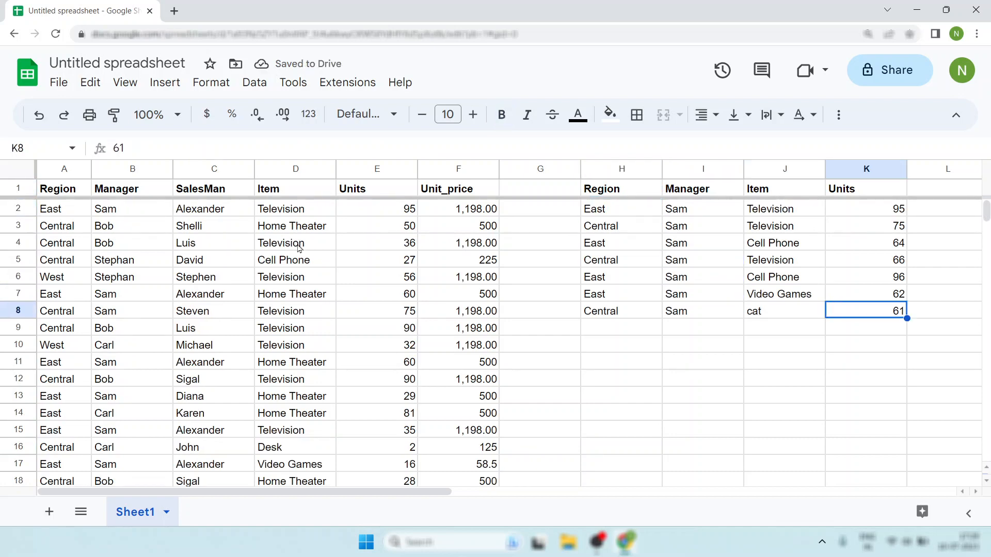